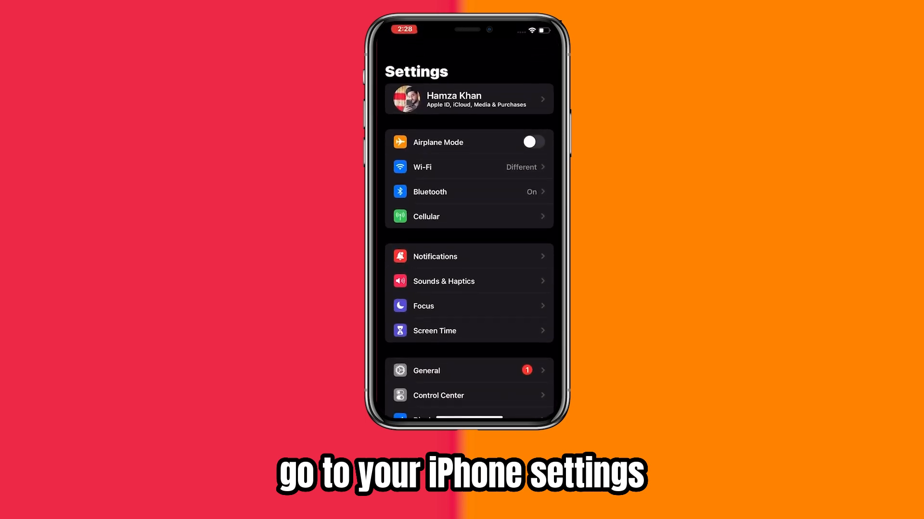
Go through Apple ID, iCloud and Show All to the Messages sync page and tap its toggle
click(469, 98)
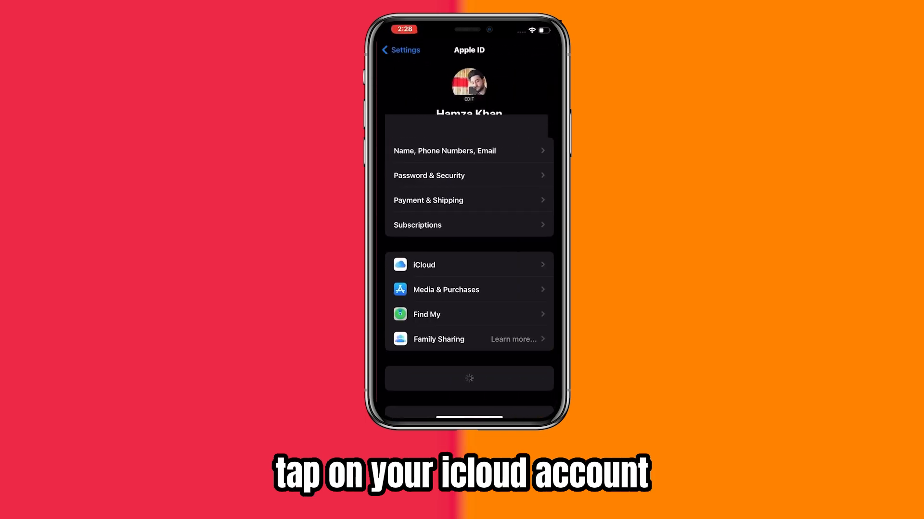
click(469, 265)
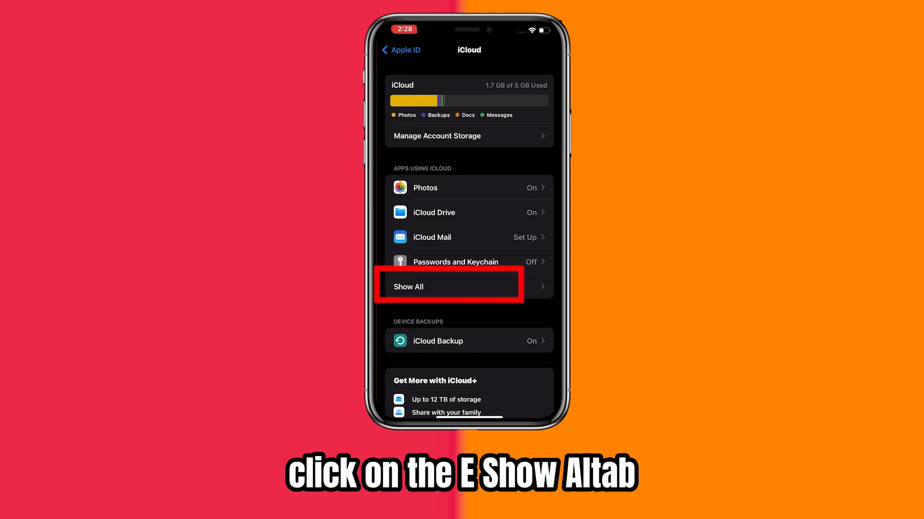
click(450, 286)
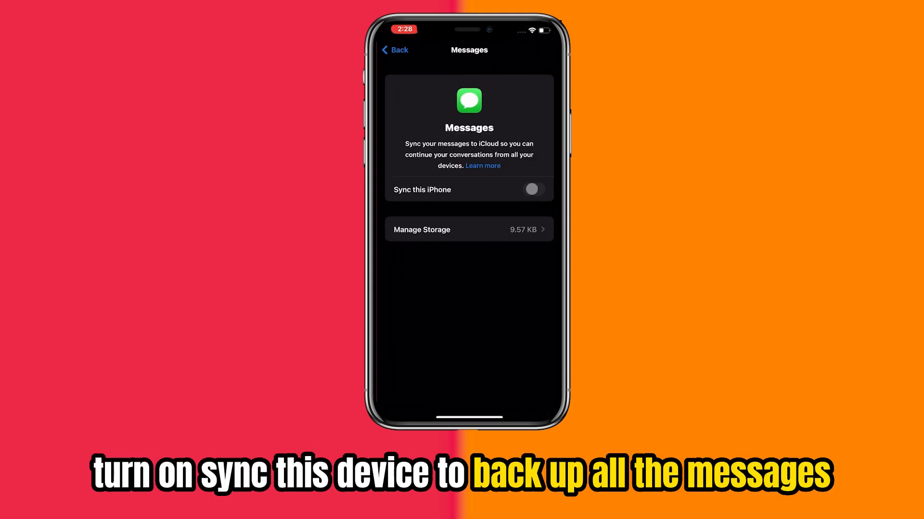
click(531, 189)
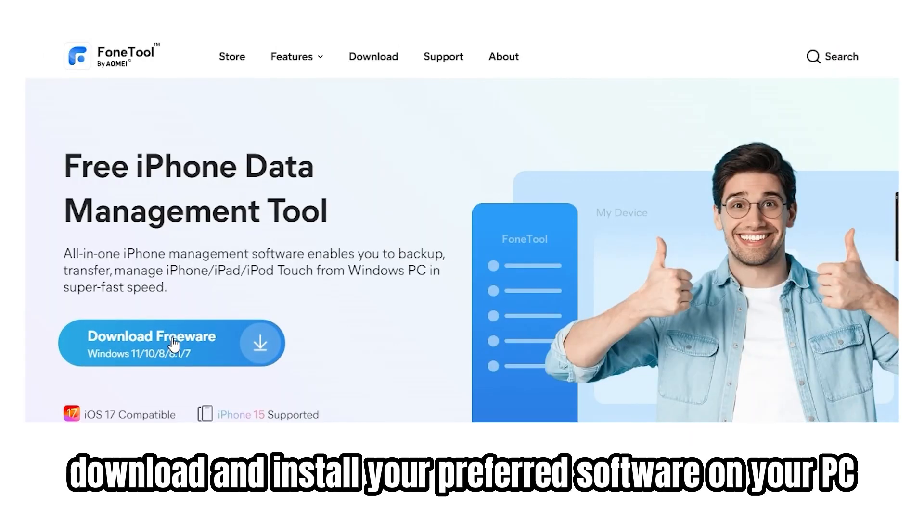
Start downloading the FoneTool freeware installer from the FoneTool site
click(171, 343)
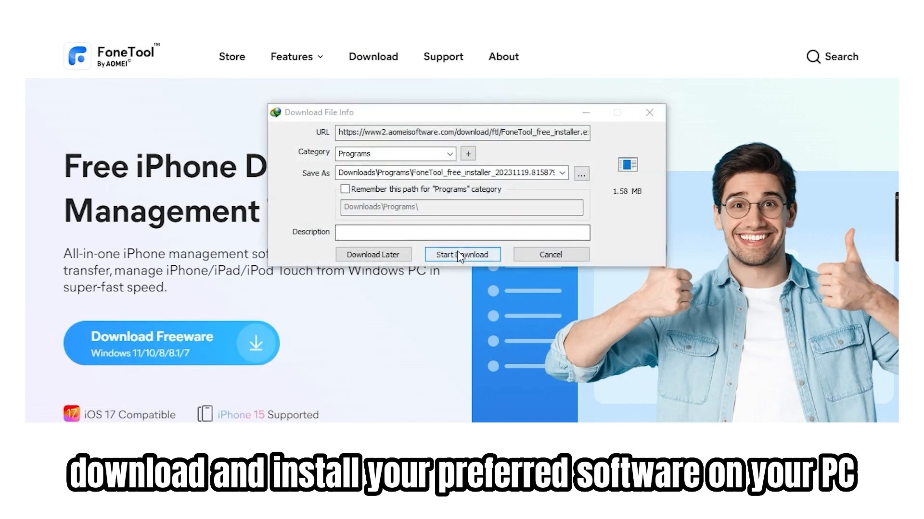
click(461, 254)
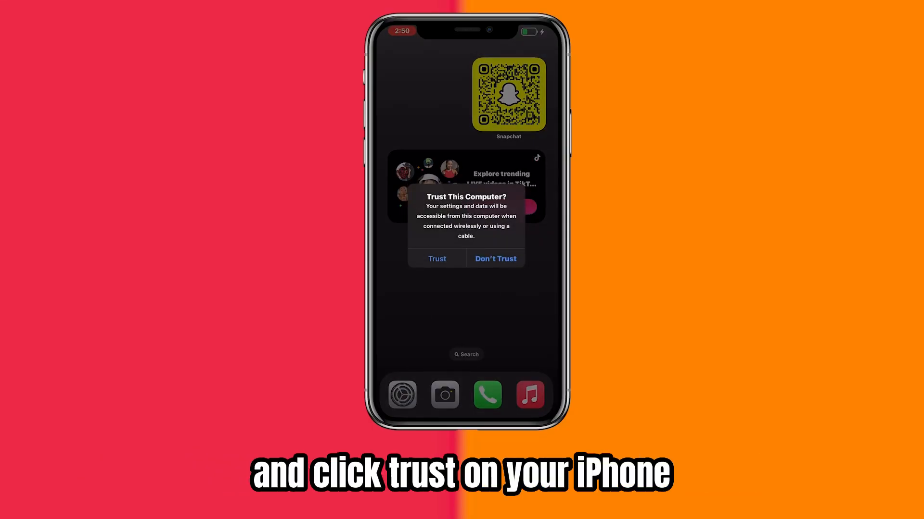
Trust the computer, then switch off Messages sync choosing Disable and Download Messages
click(437, 259)
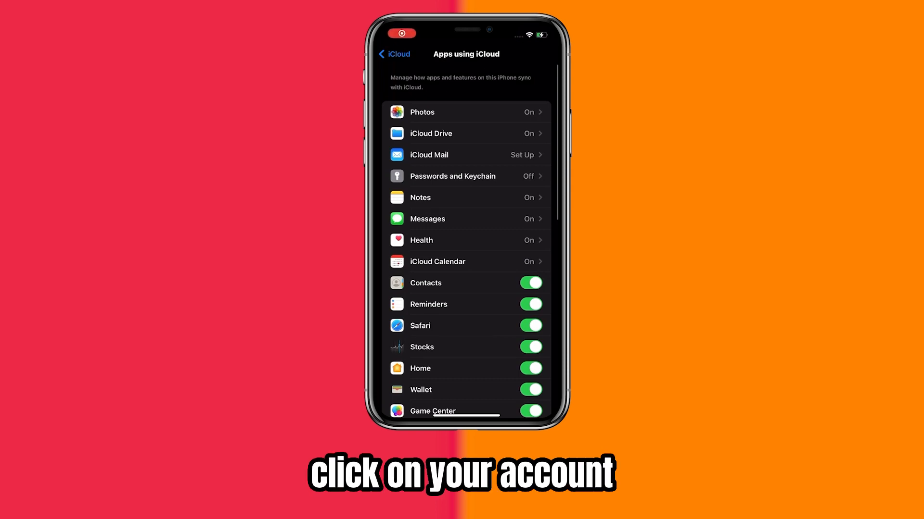
click(427, 219)
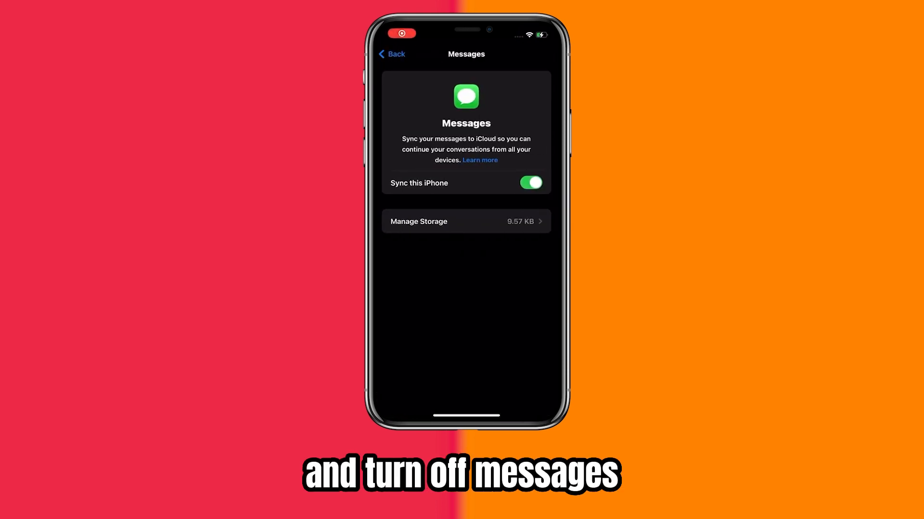
click(529, 182)
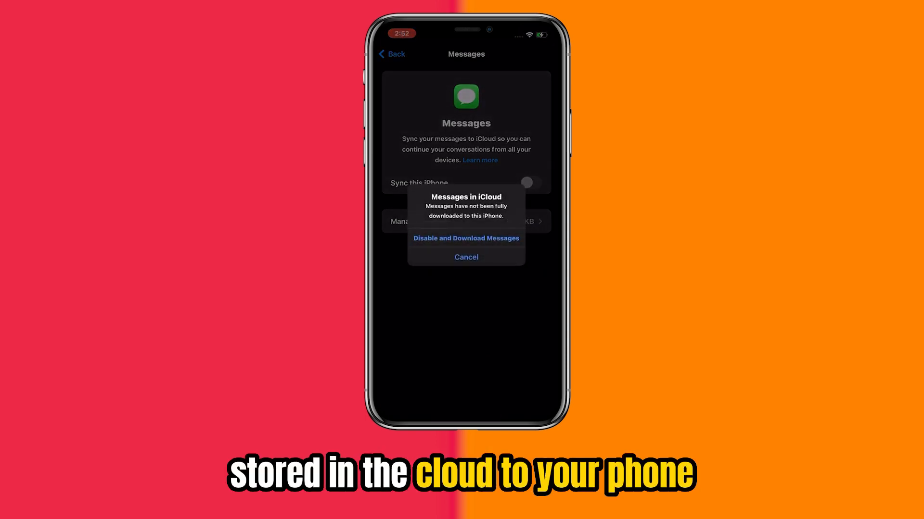
click(465, 238)
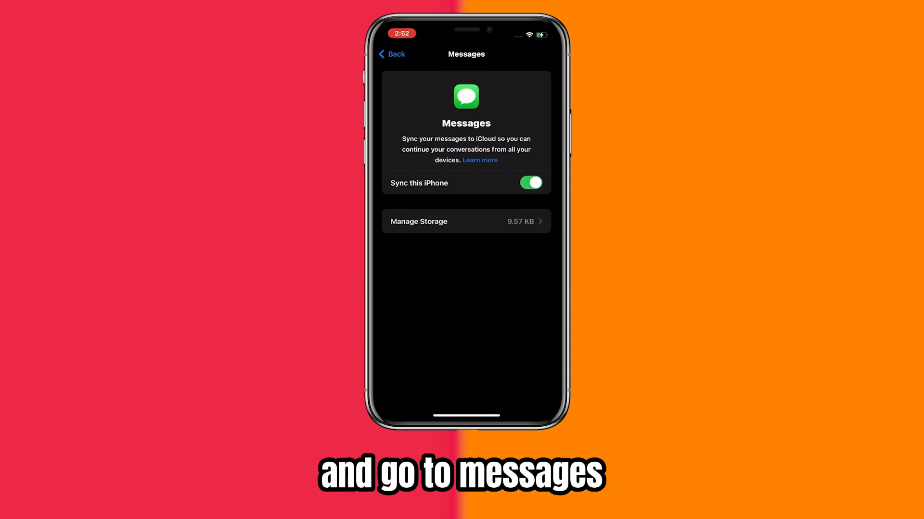
click(529, 182)
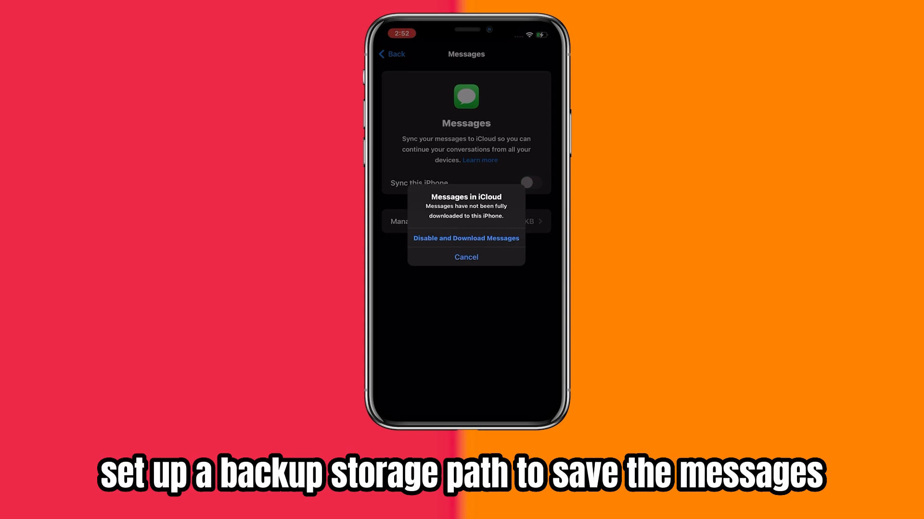
click(466, 258)
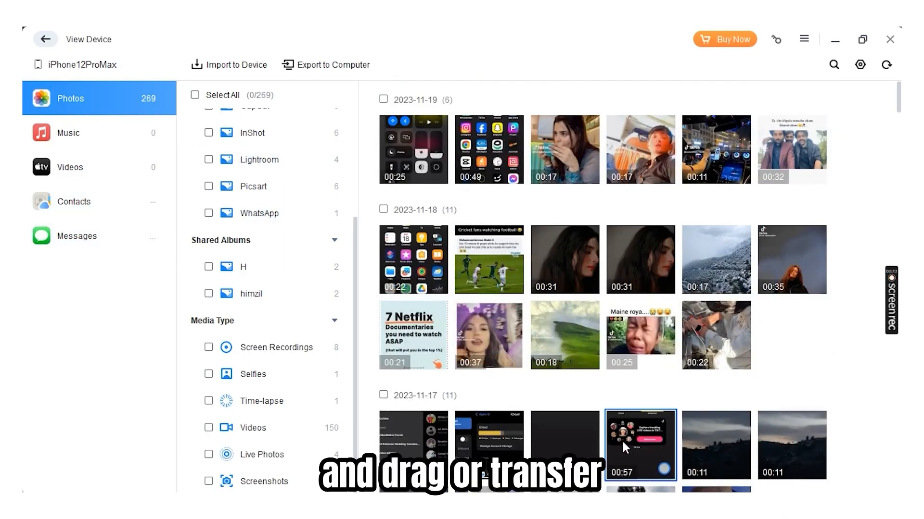
Open the Messages section in FoneTool's View Device sidebar
click(76, 236)
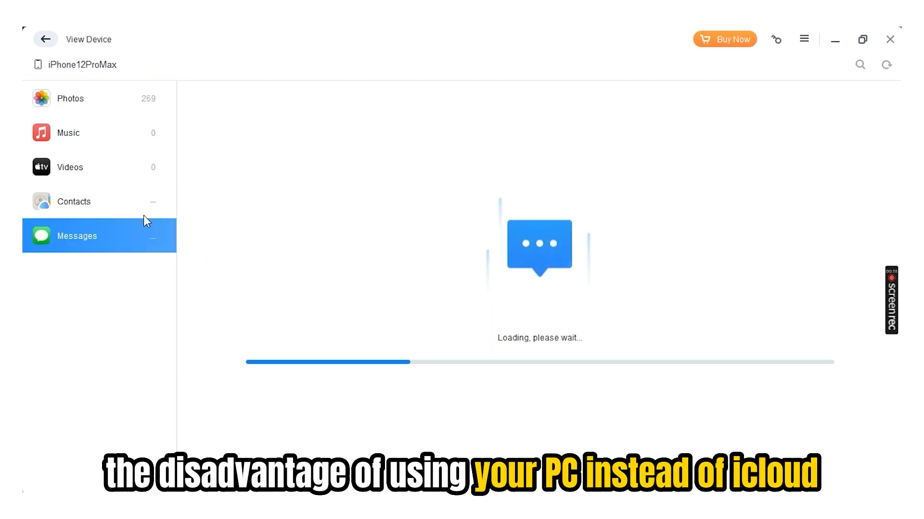
mouse_move(459, 370)
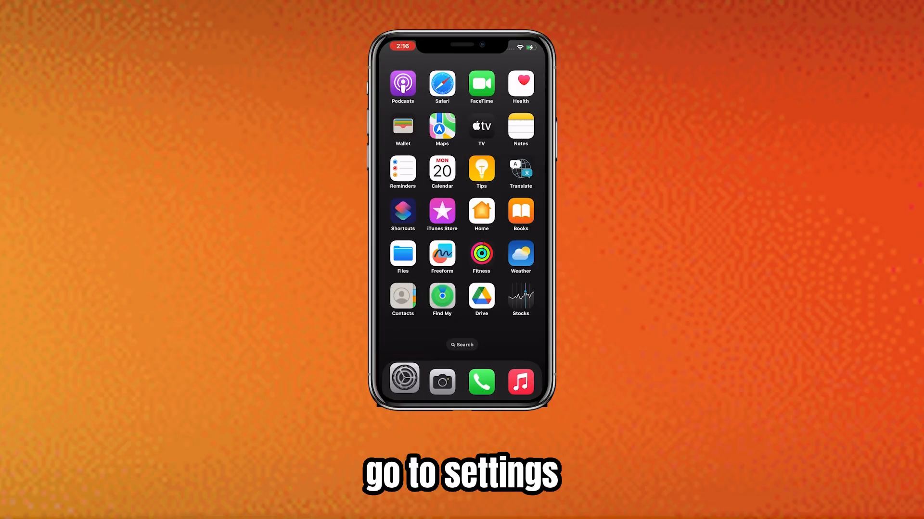
Open General > Transfer or Reset iPhone, start Erase All Content and Settings, then choose Not Now
click(403, 380)
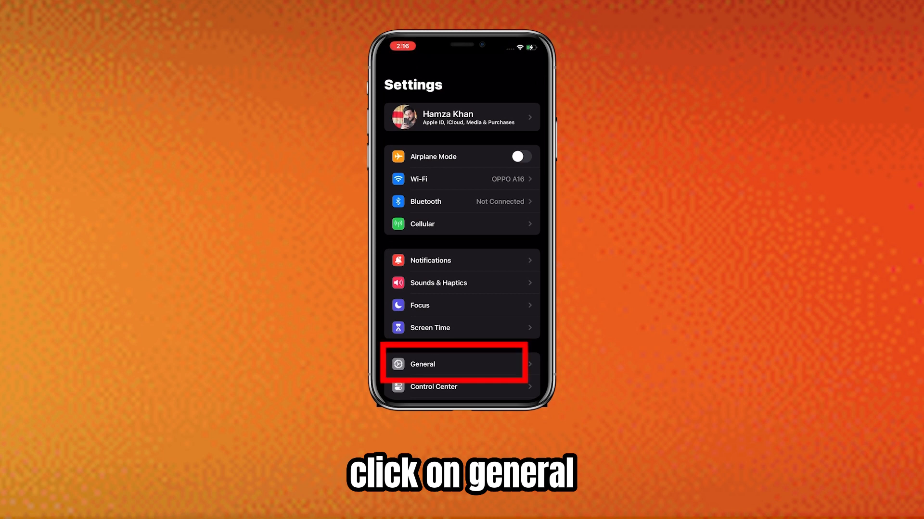
click(453, 364)
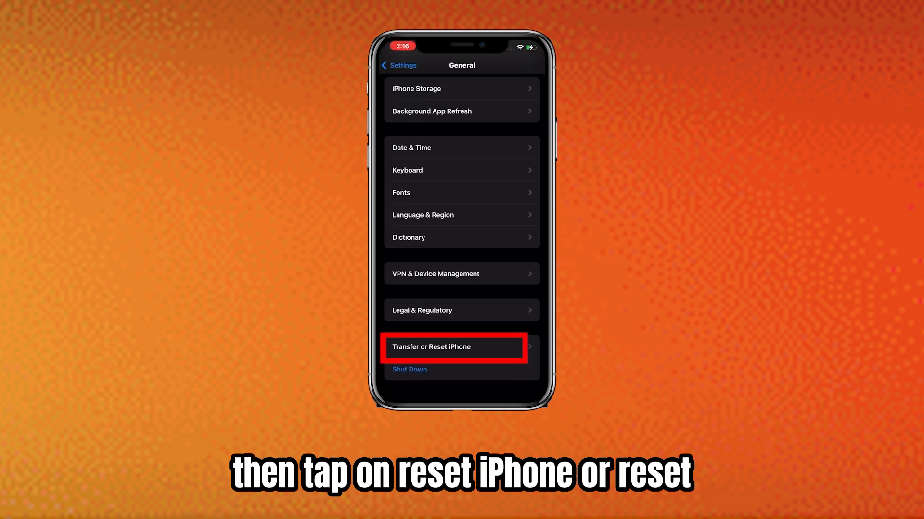
click(453, 347)
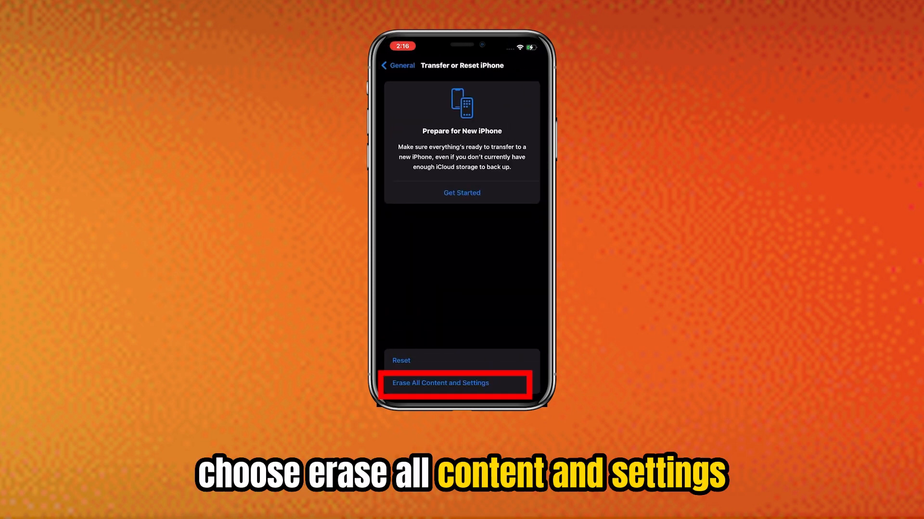
click(440, 383)
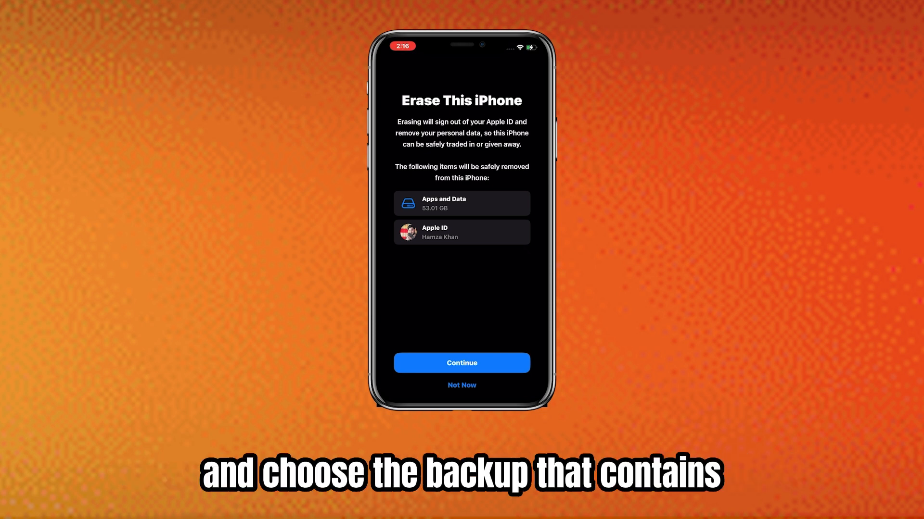
click(462, 385)
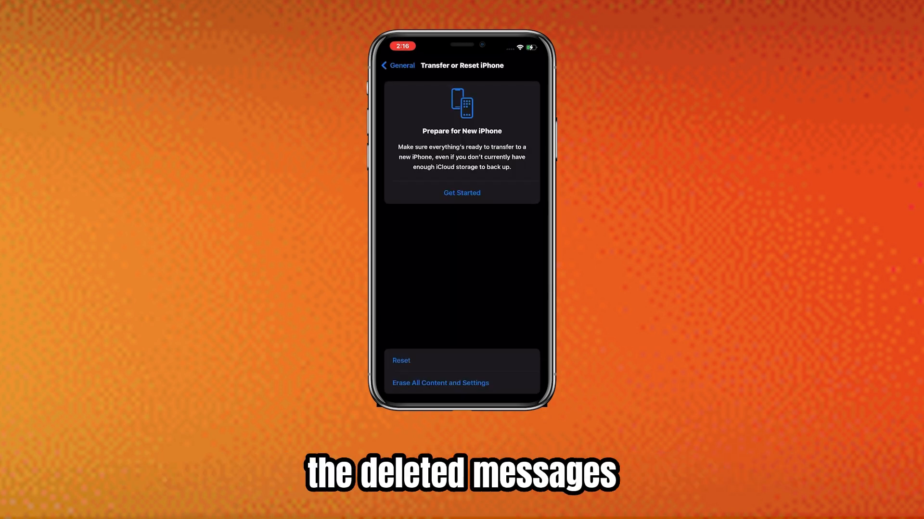